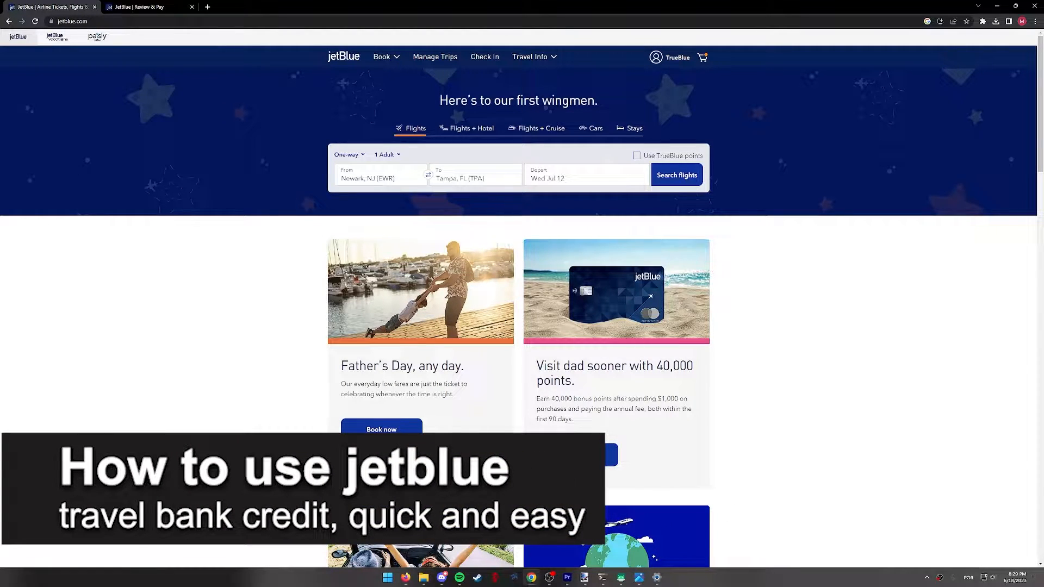
Step: Enter 'travel bank' into the footer's 'Search for answers' help box without submitting
scroll("down", 3)
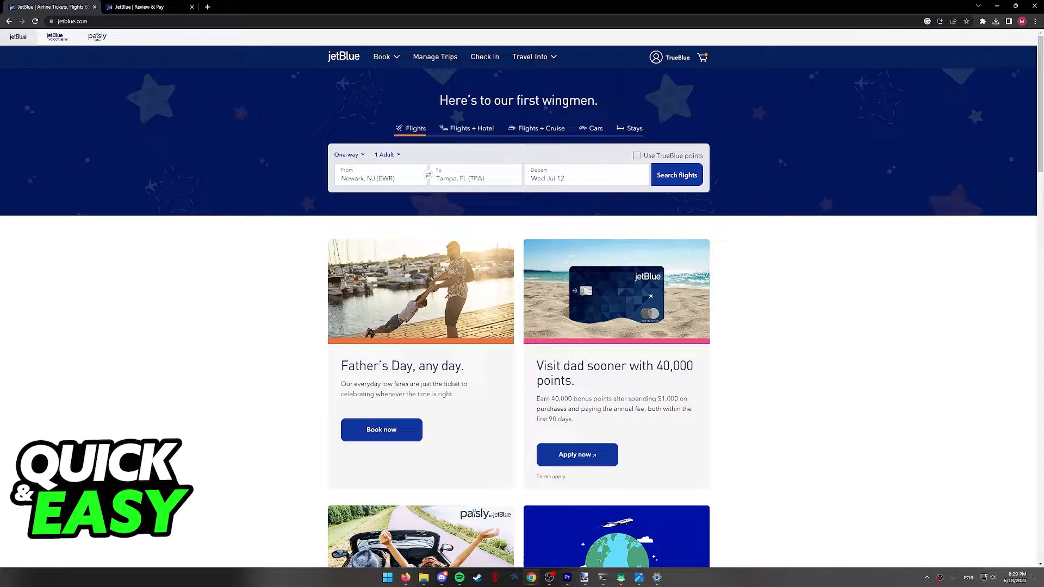
scroll("down", 3)
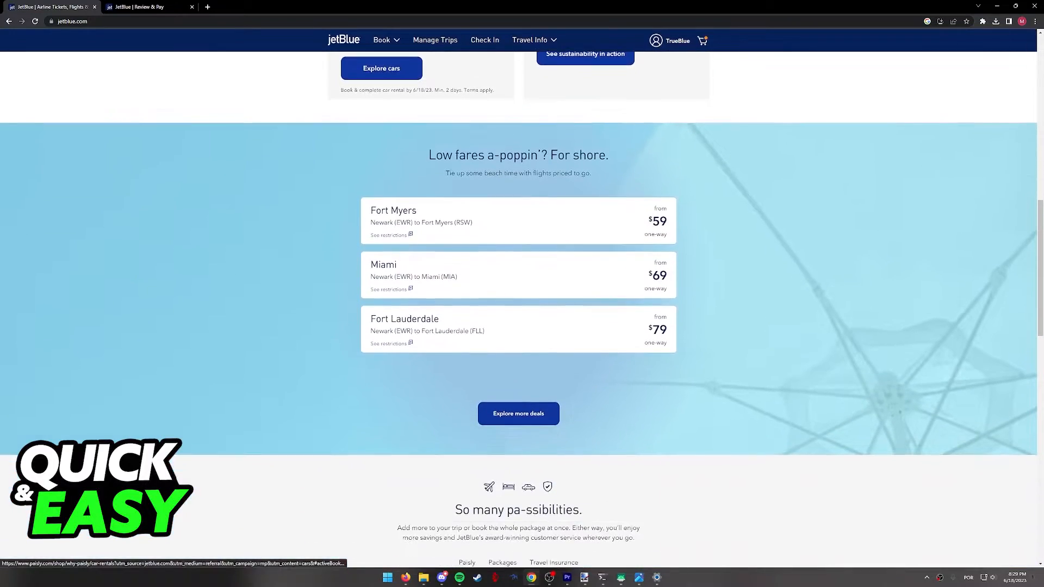
scroll("down", 3)
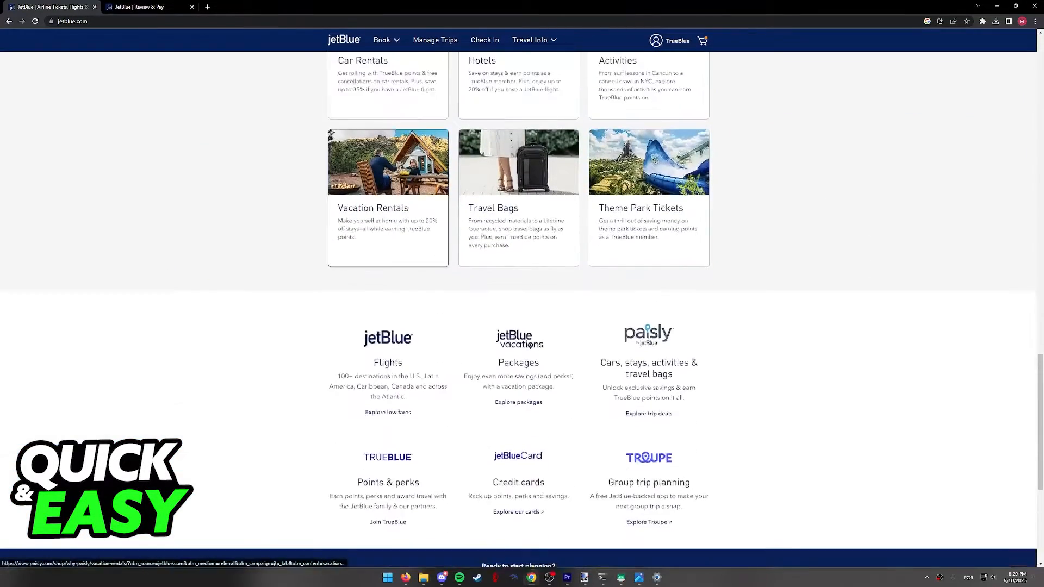
scroll("down", 3)
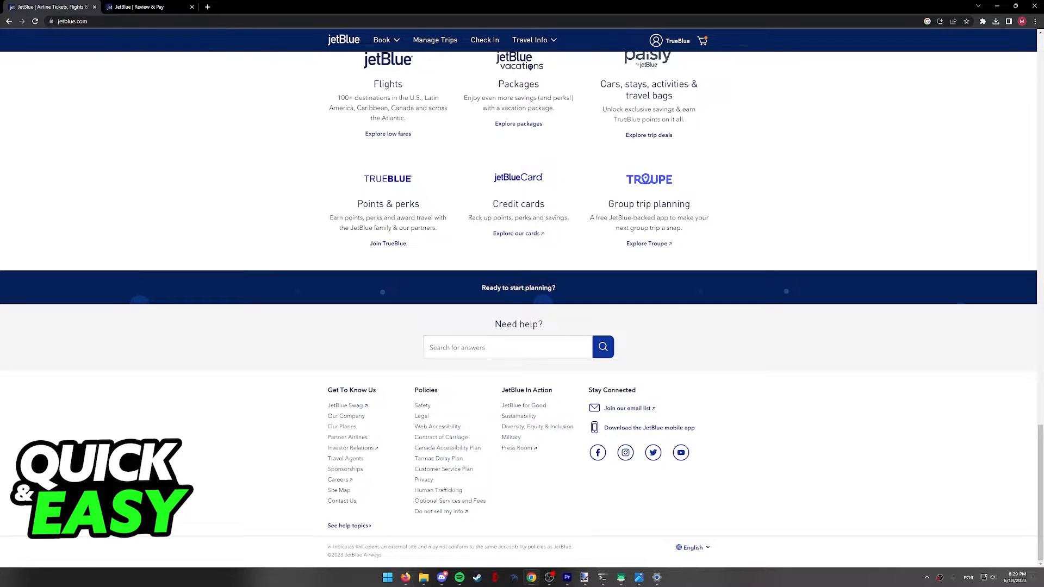
left_click(506, 347)
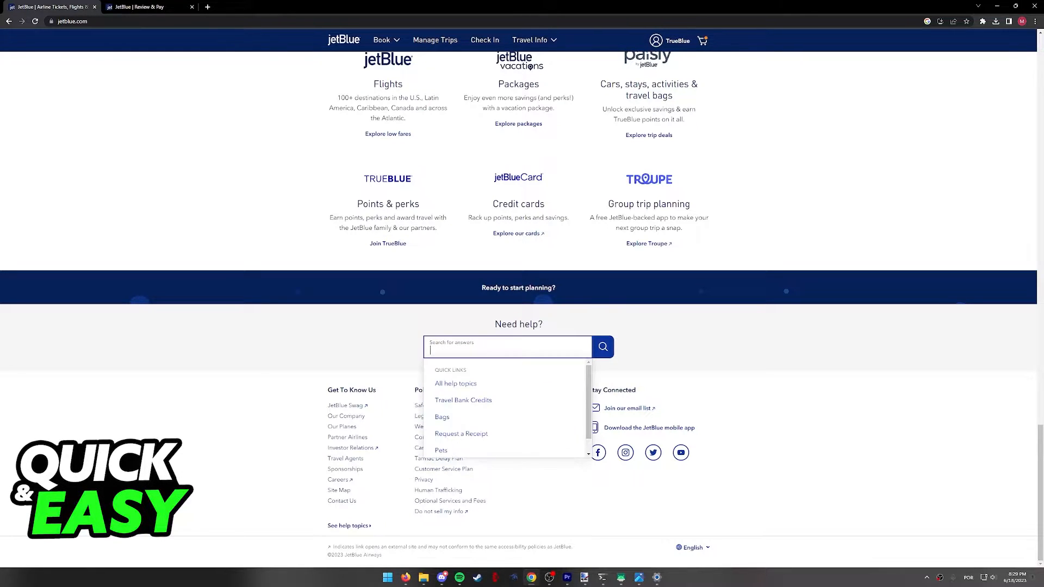
type("travel bank")
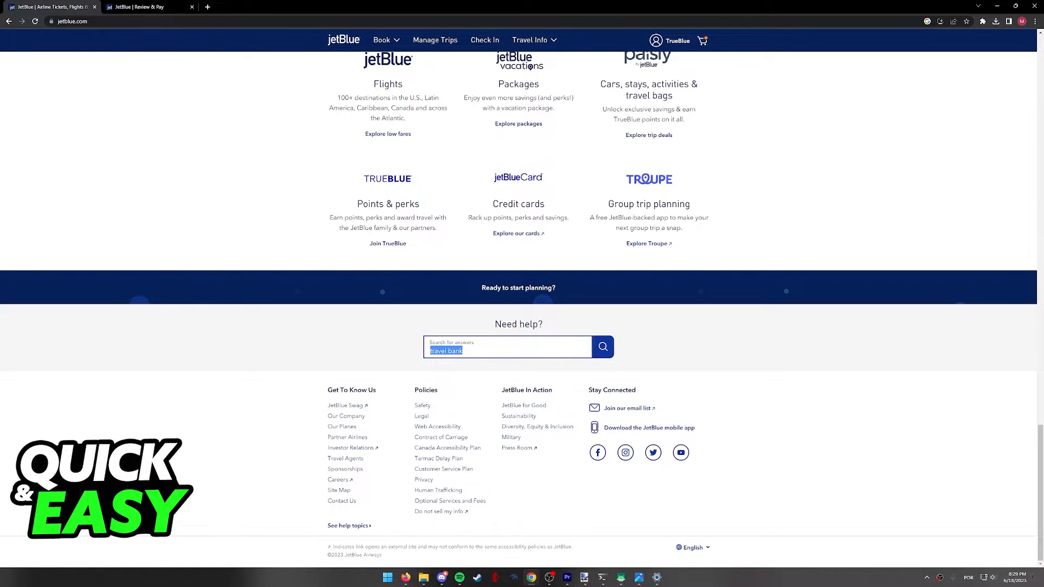
Step: Run the search, open the 'Travel Bank Credits | JetBlue' article and reach its 'Log in to Travel Bank' button
left_click(602, 346)
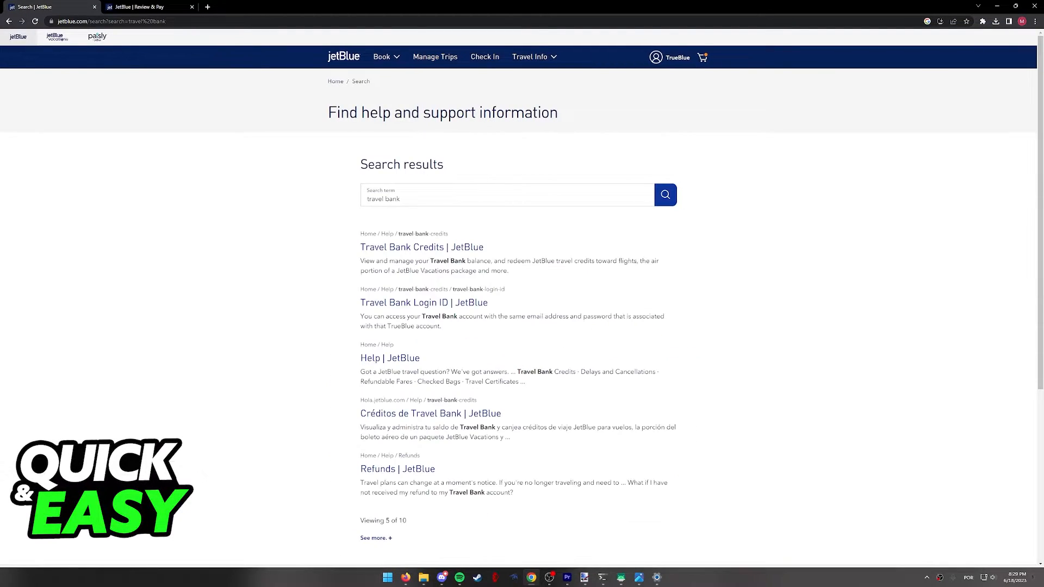
left_click(422, 247)
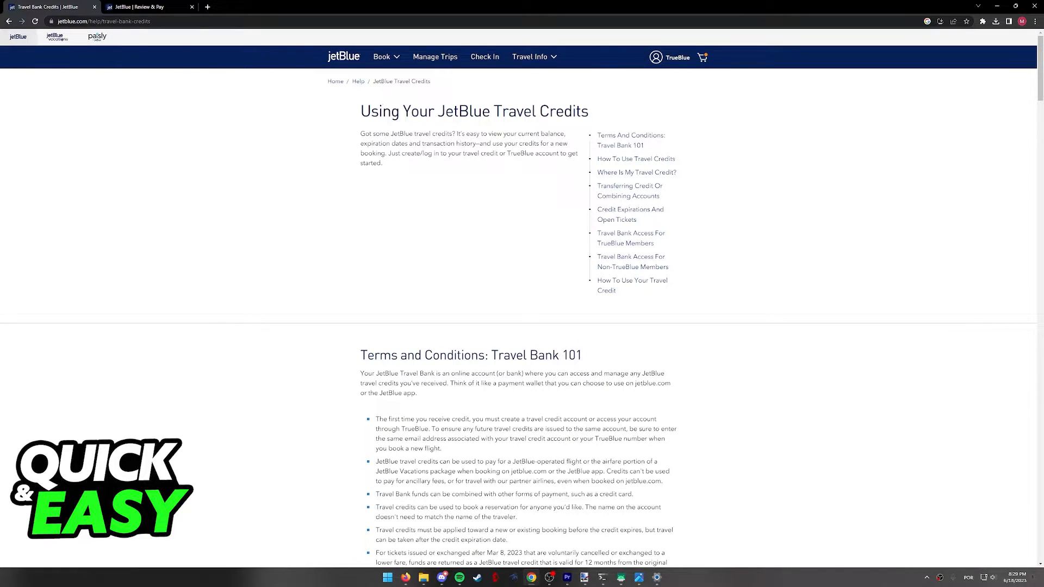
scroll("down", 3)
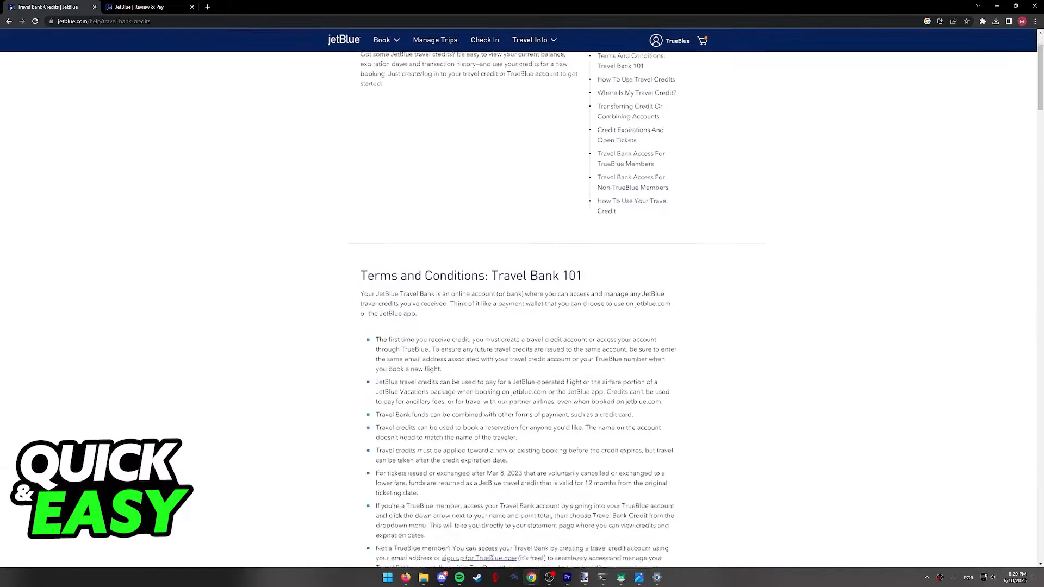
scroll("down", 3)
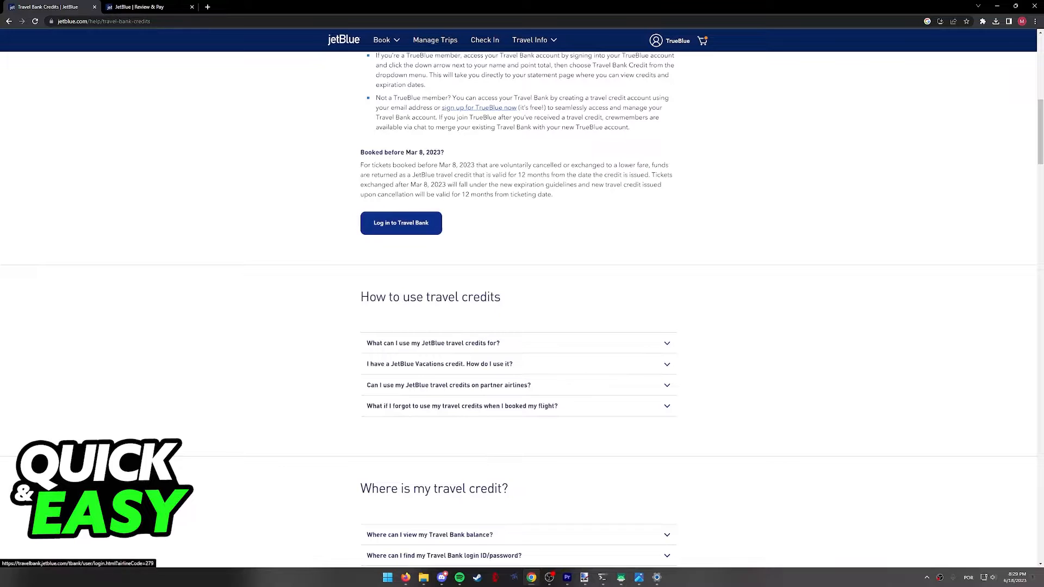
scroll("down", 3)
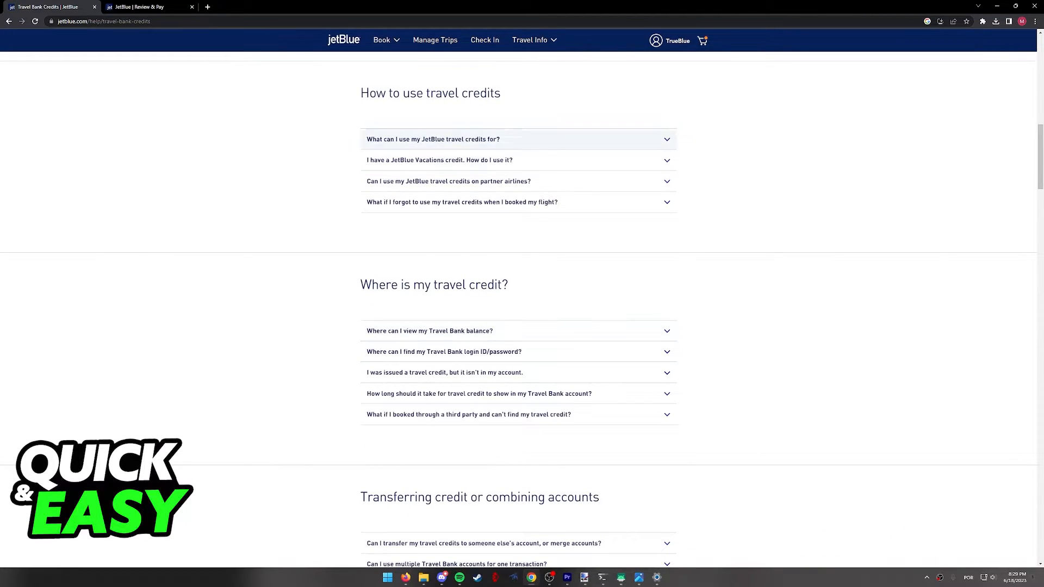
scroll("down", 3)
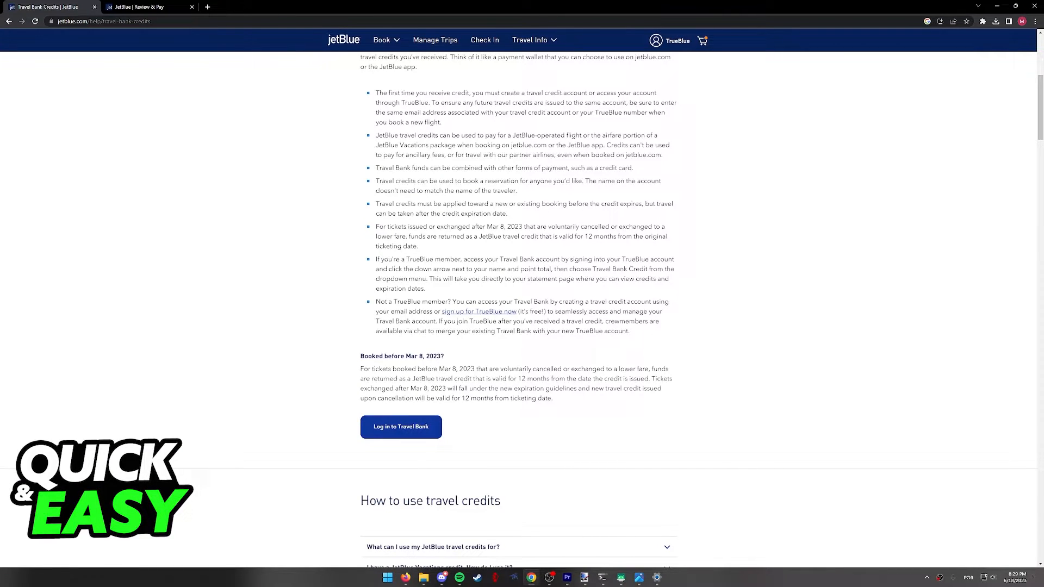
scroll("down", 3)
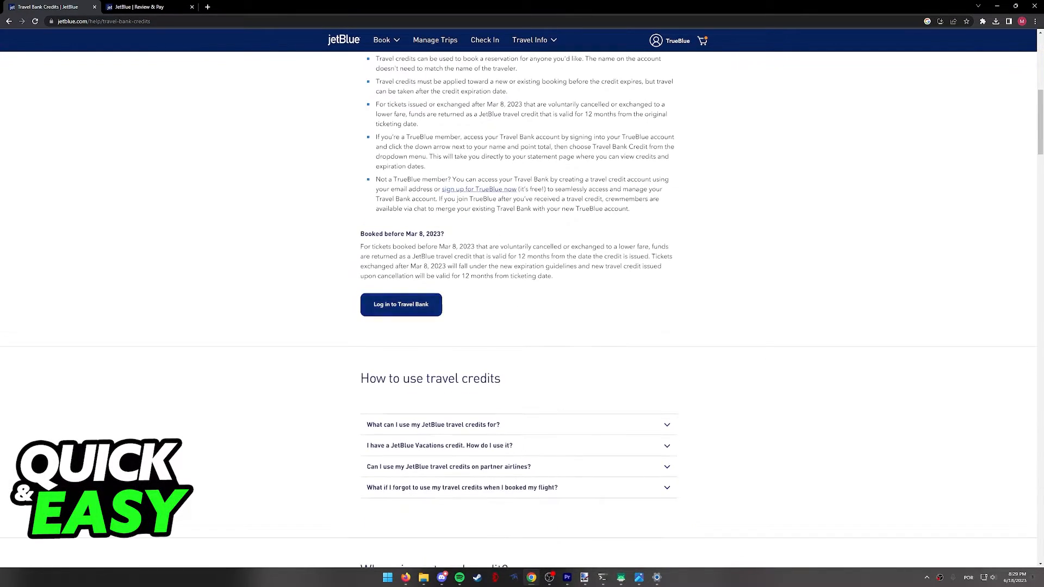
mouse_move(400, 305)
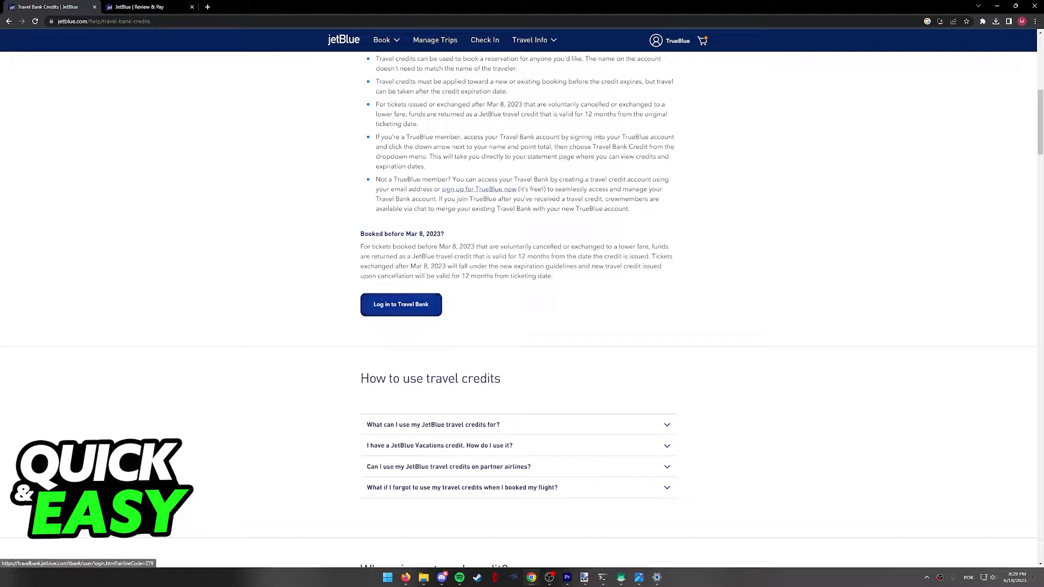
mouse_move(400, 304)
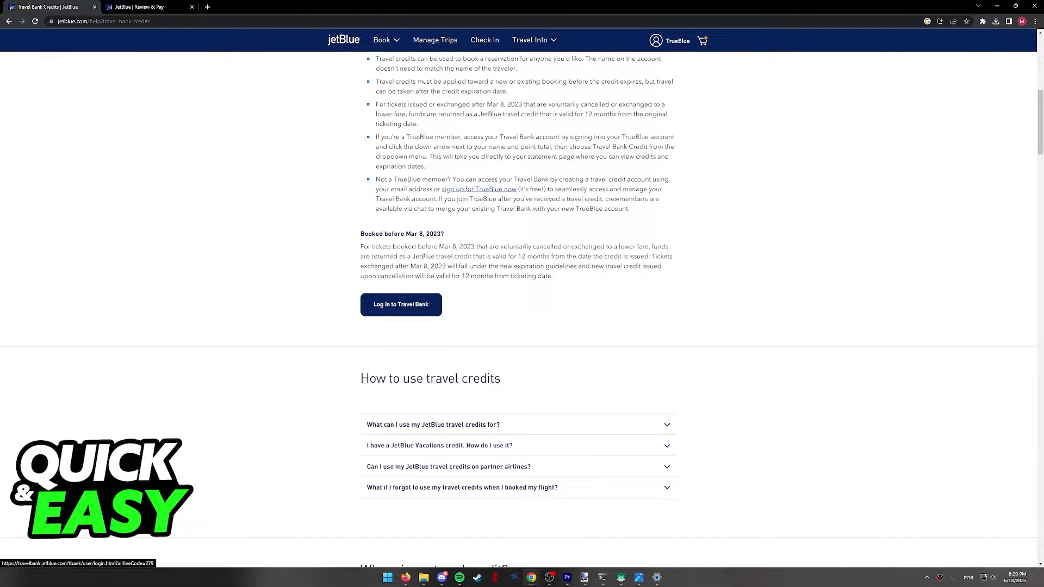
Step: Launch the Travel Bank login page in a new tab, then return to the Review & Pay tab
left_click(400, 304)
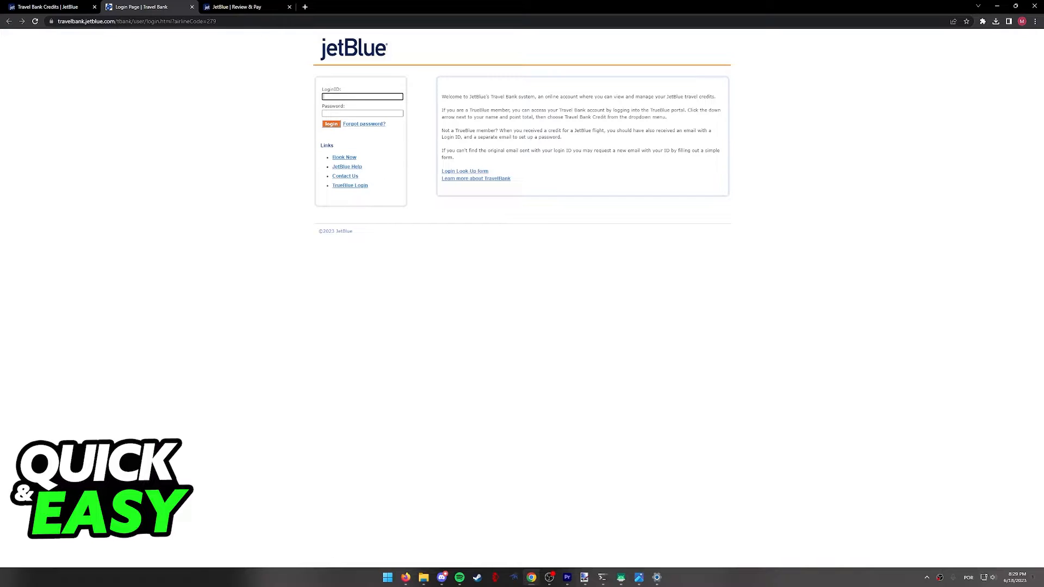
left_click(245, 7)
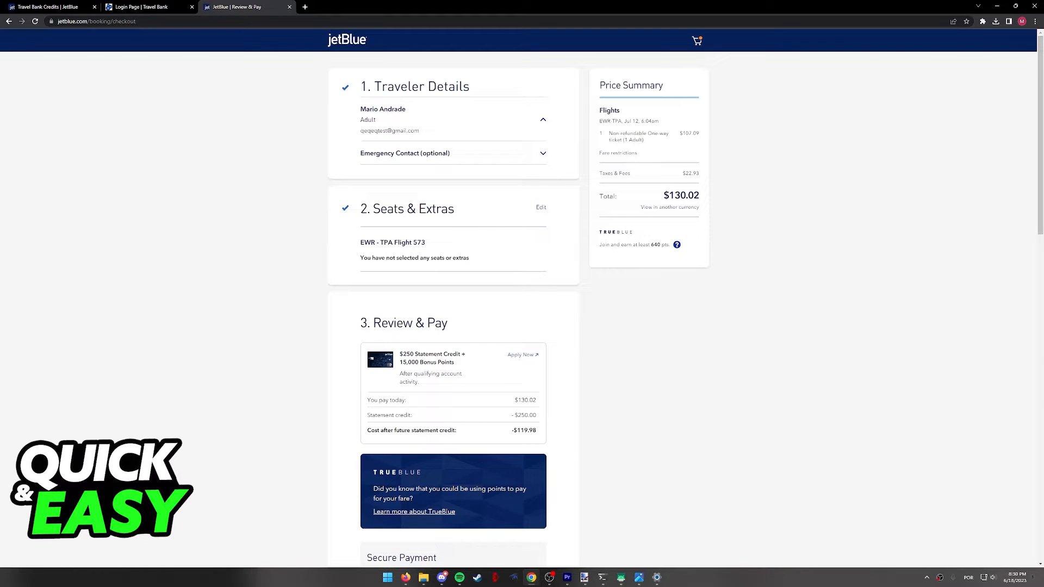
Step: Scroll the checkout past Secure Payment to the Travel Credit section
scroll("down", 3)
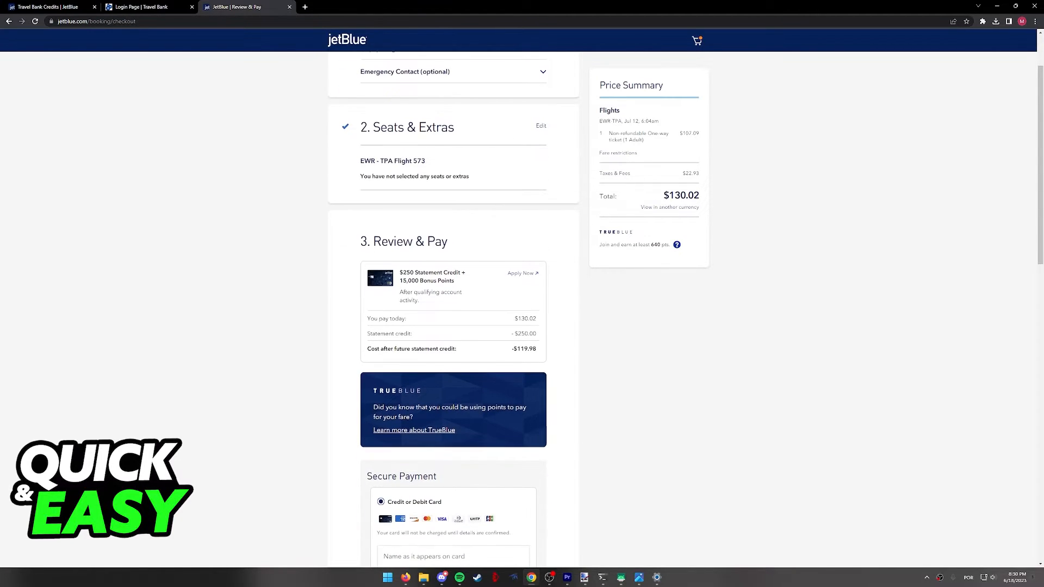
scroll("down", 3)
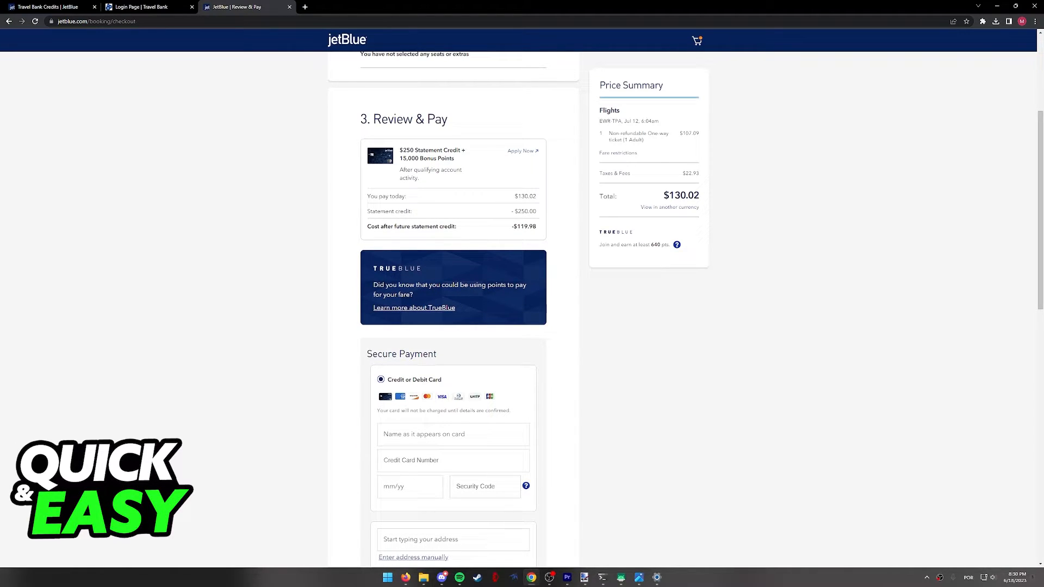
scroll("down", 3)
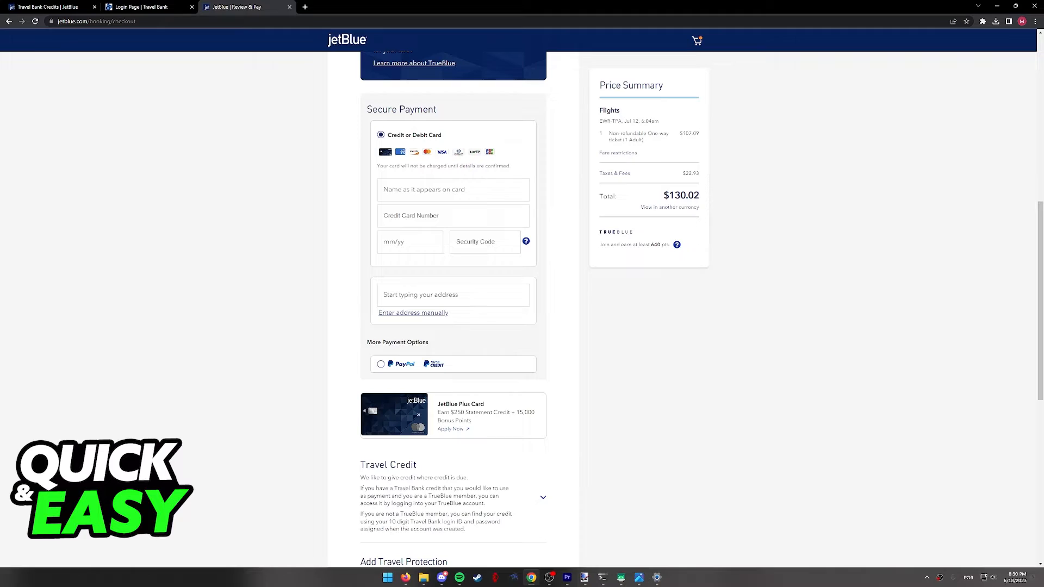
scroll("down", 3)
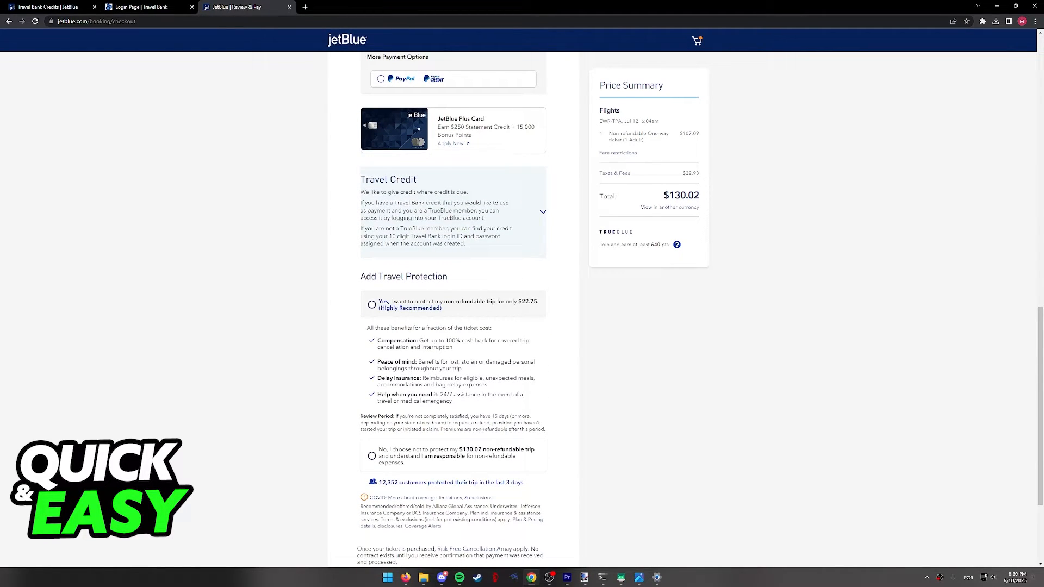
left_click(543, 212)
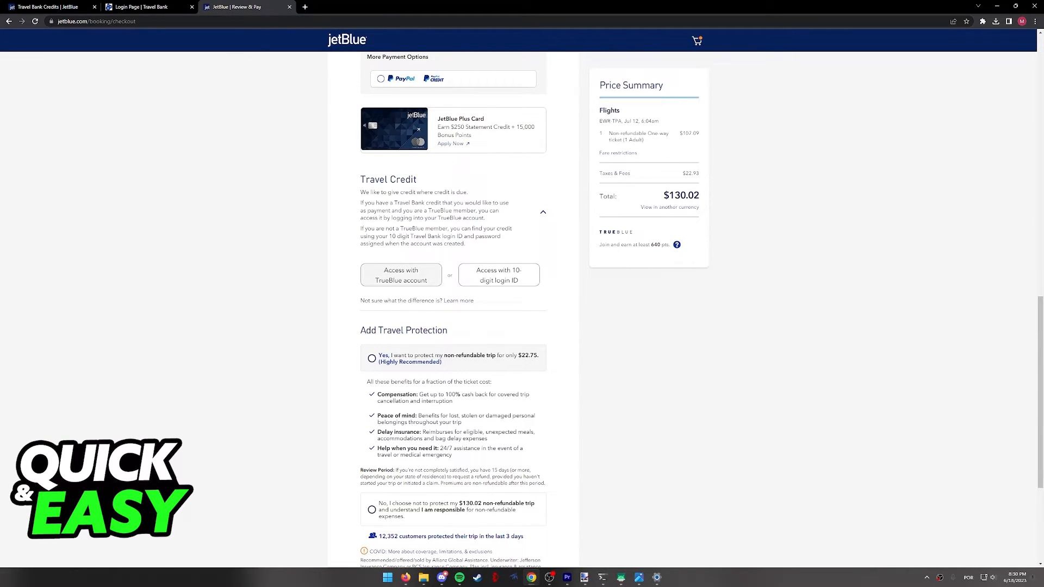
scroll("down", 3)
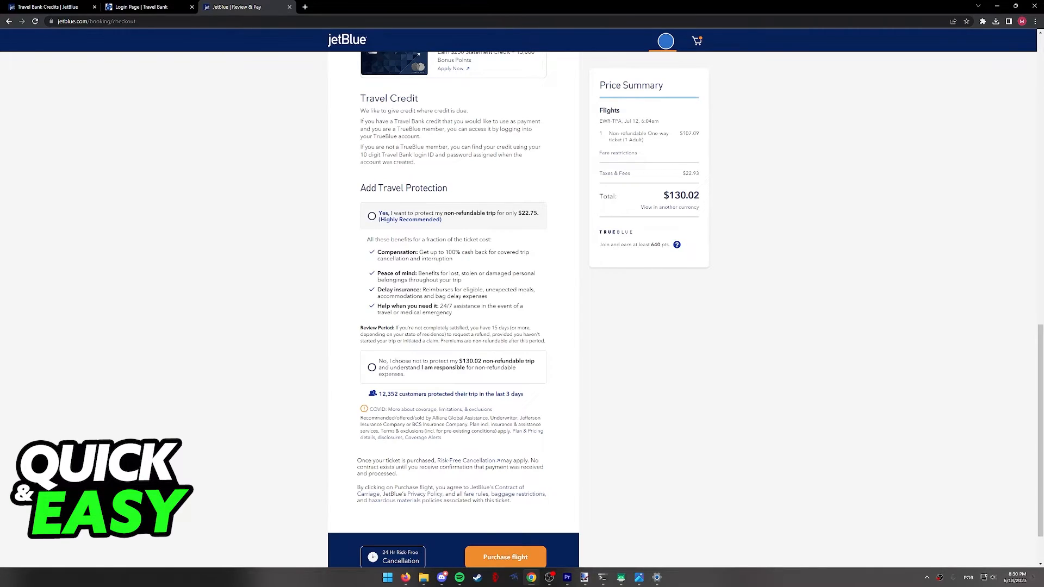
left_click(505, 557)
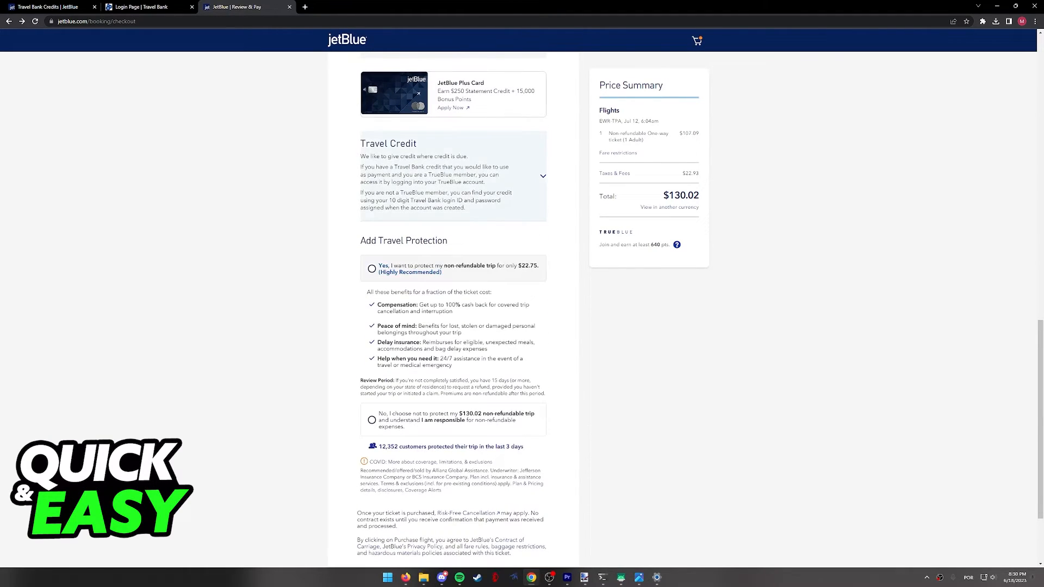
scroll("down", 3)
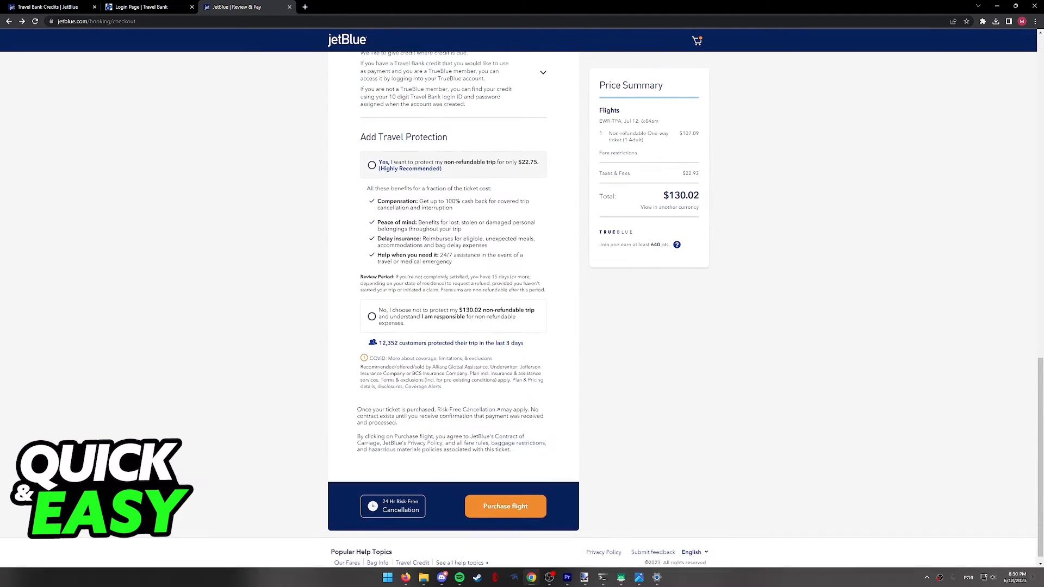
scroll("down", 3)
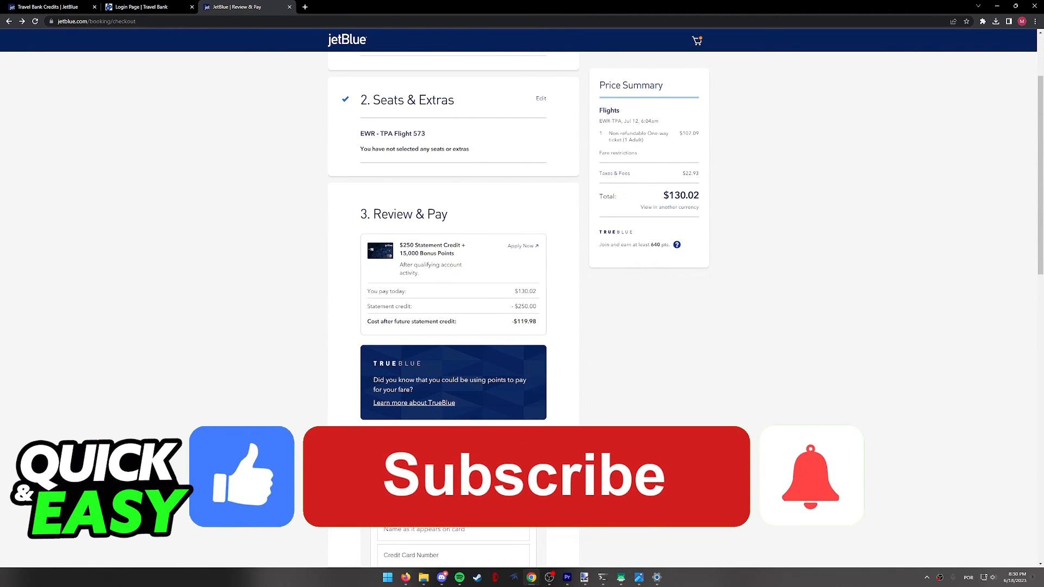
left_click(525, 476)
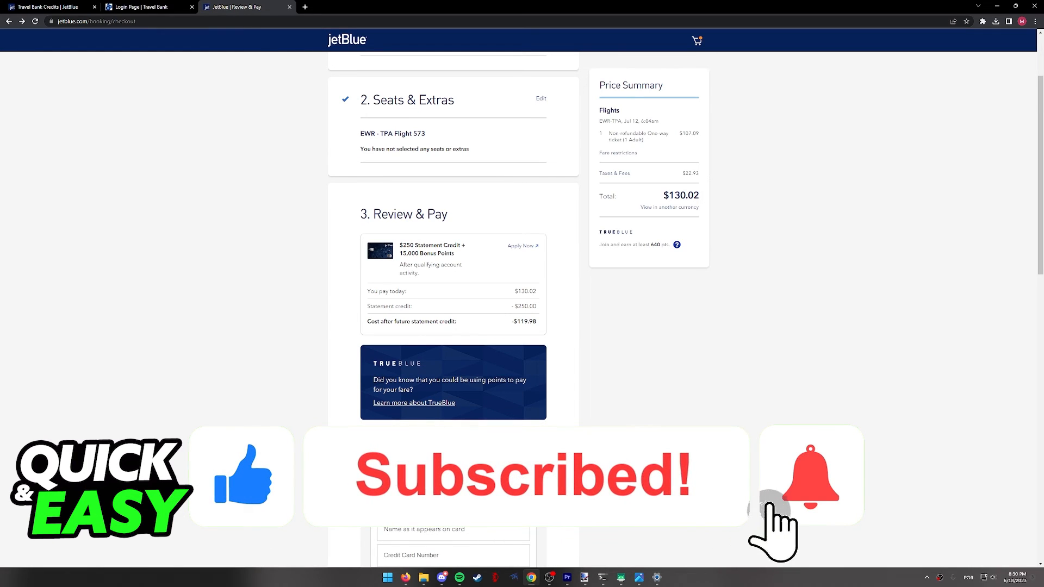
left_click(811, 475)
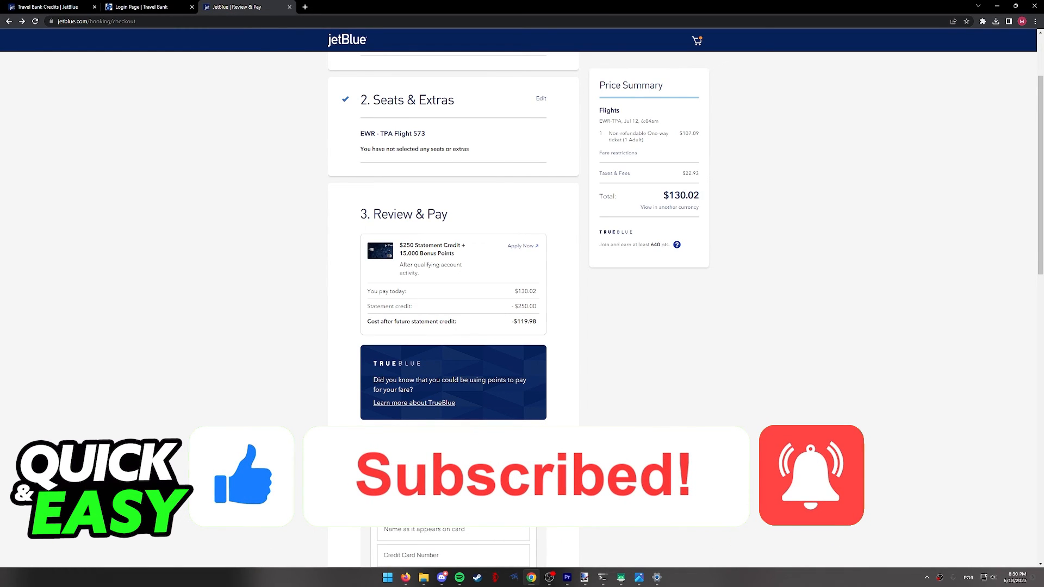